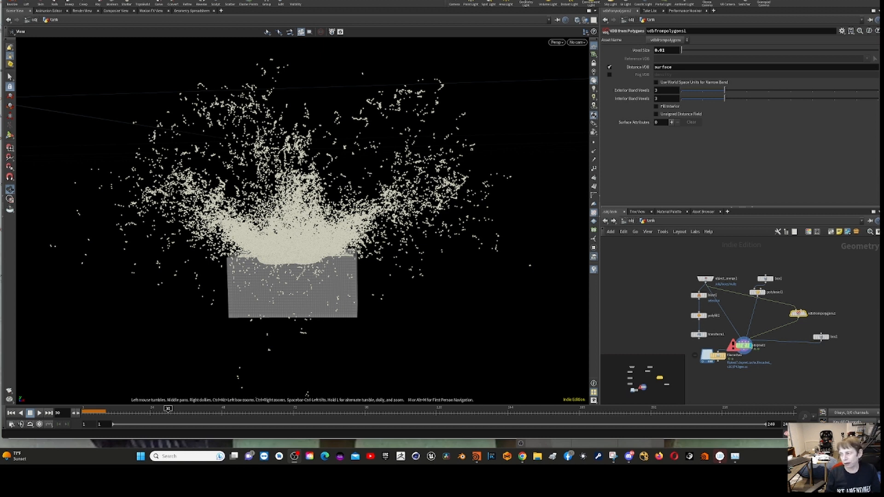
mouse_move(648, 301)
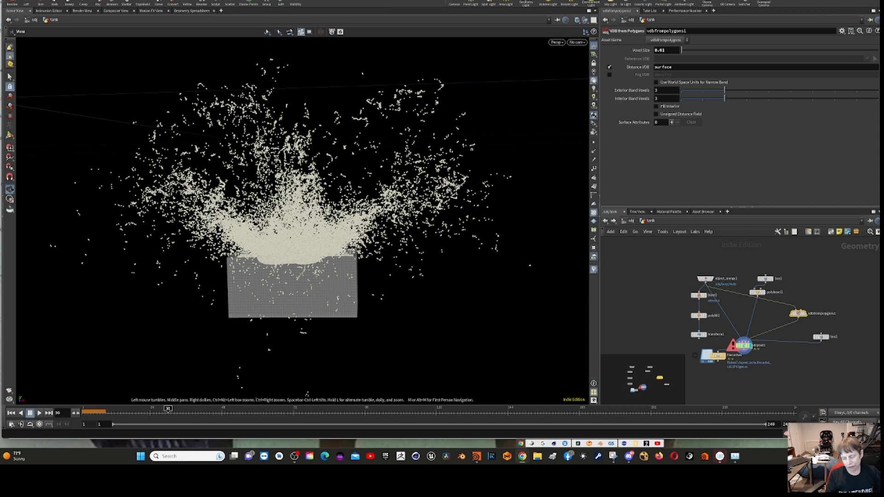
mouse_move(672, 285)
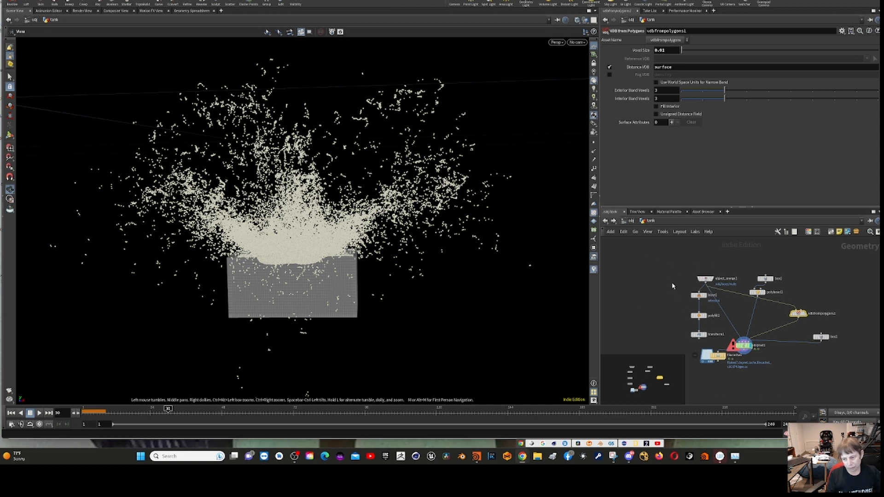
mouse_move(687, 294)
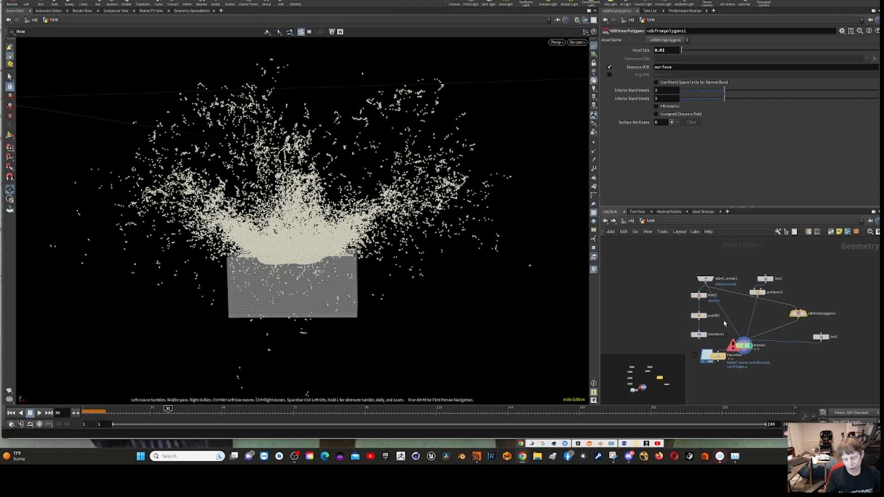
mouse_move(681, 300)
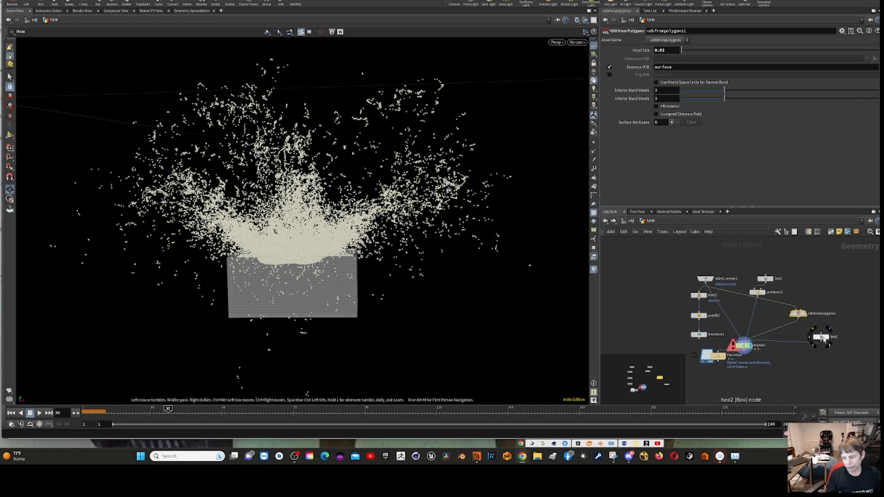
Step: Display only the box2 collision geometry and bring up dopnet1's Cache parameters
click(823, 337)
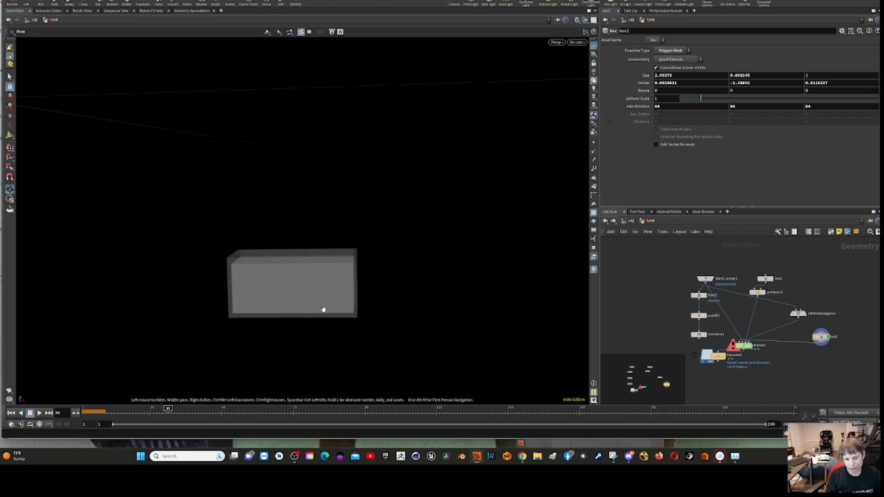
mouse_move(389, 122)
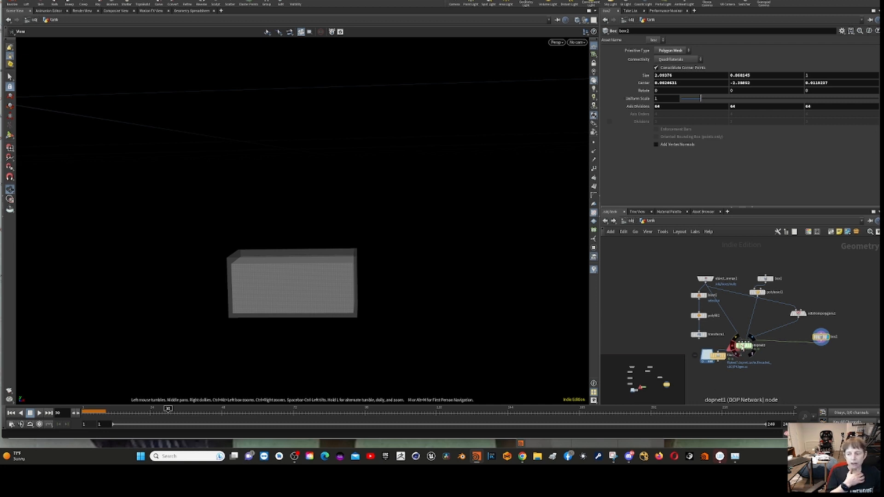
click(744, 345)
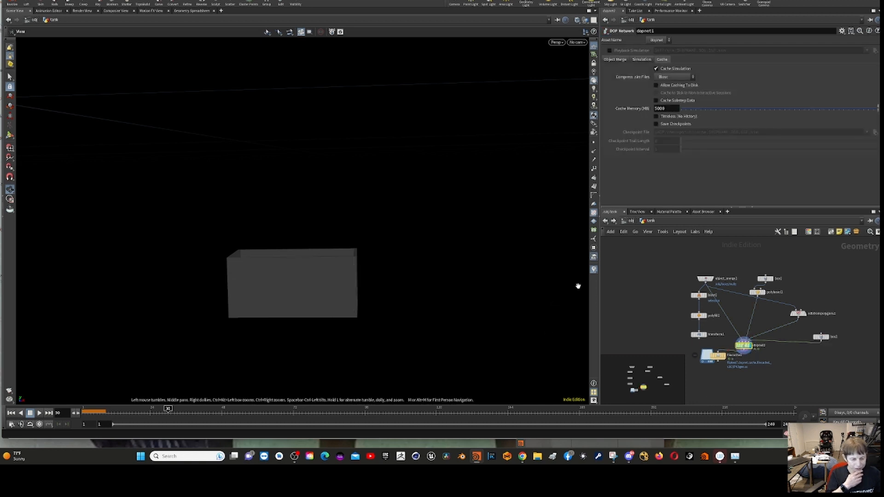
mouse_move(167, 358)
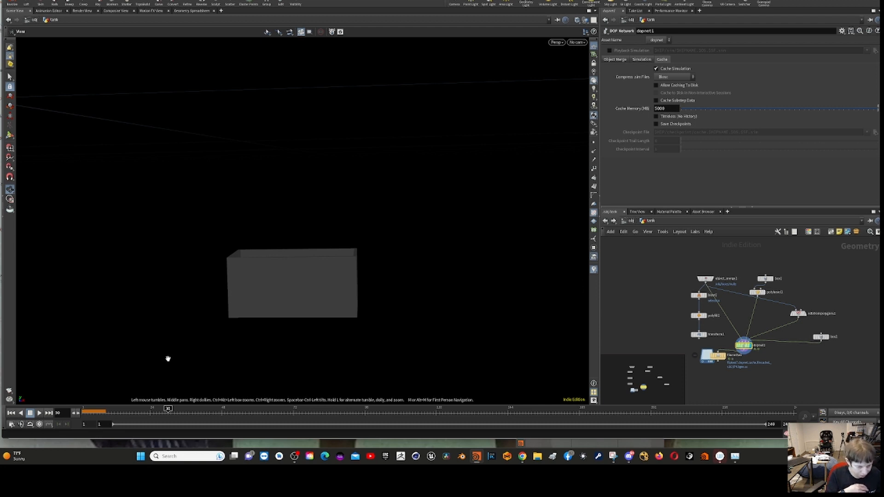
mouse_move(117, 326)
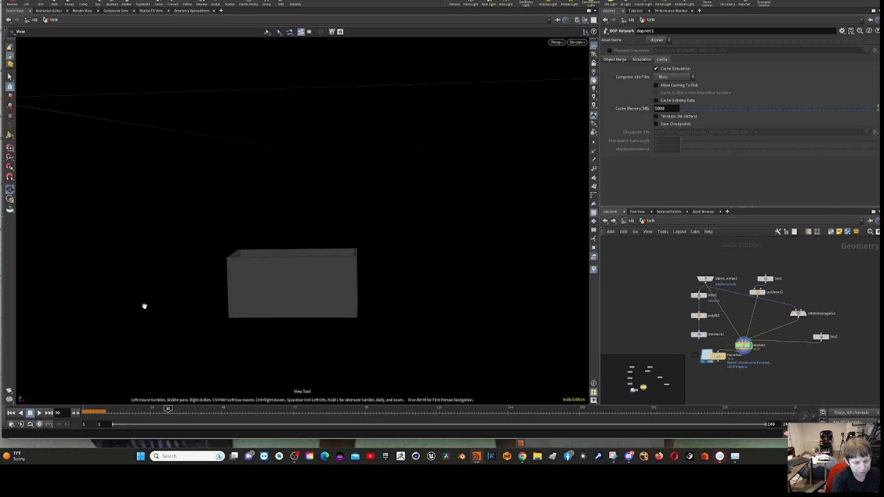
mouse_move(139, 300)
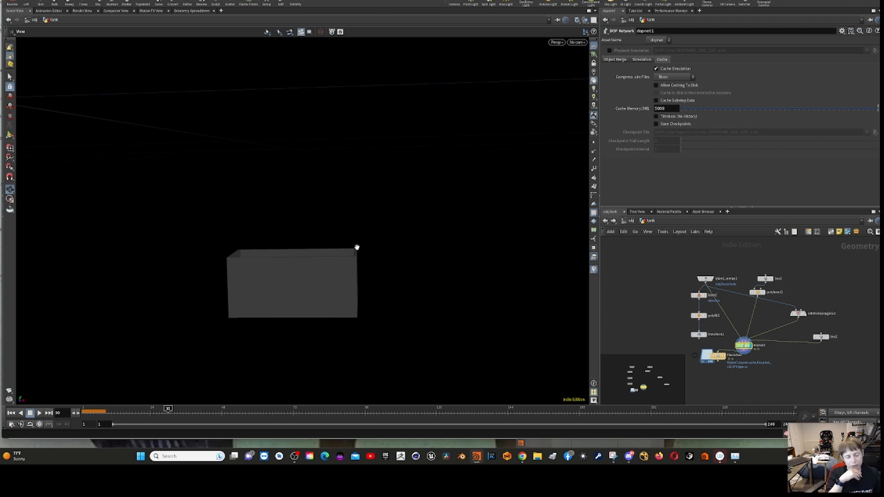
mouse_move(416, 259)
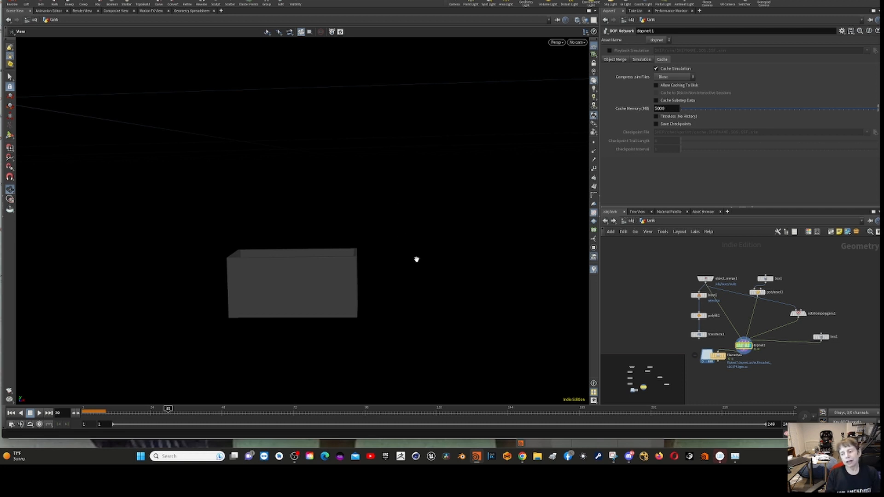
mouse_move(368, 258)
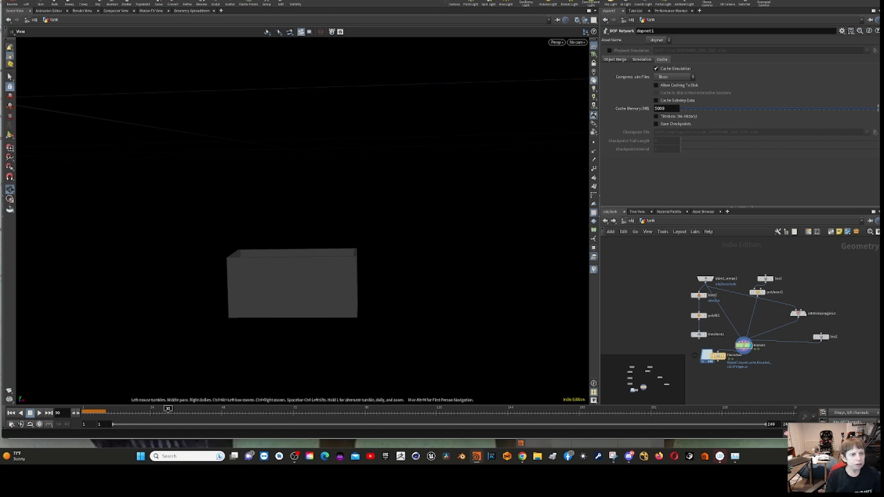
Step: Switch the FLIP solver's initial fluid to a surface source and play back the blob in the tank
click(12, 4)
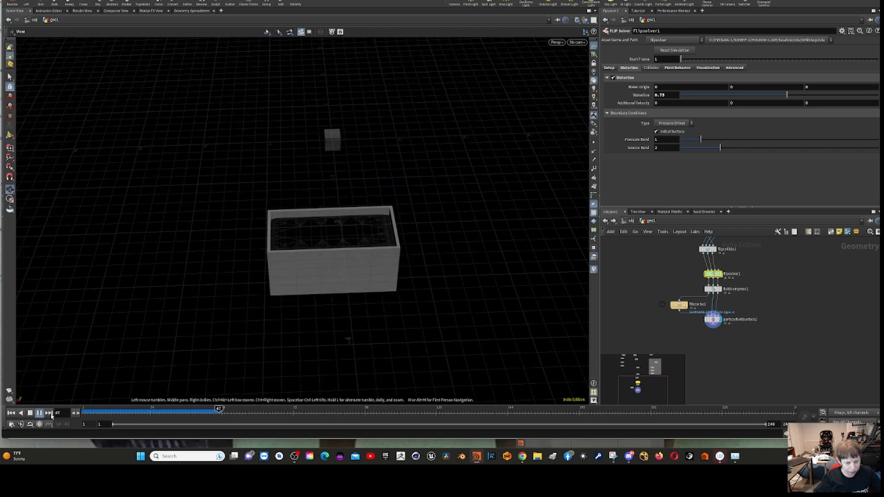
click(29, 413)
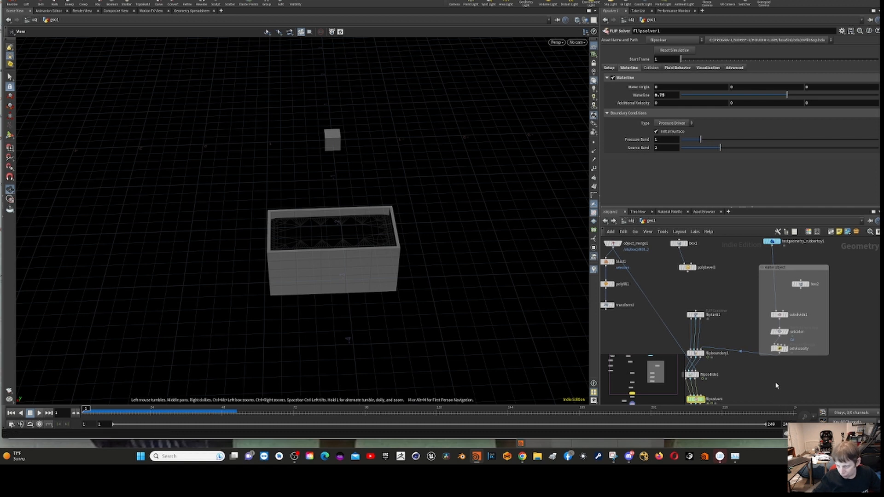
mouse_move(665, 123)
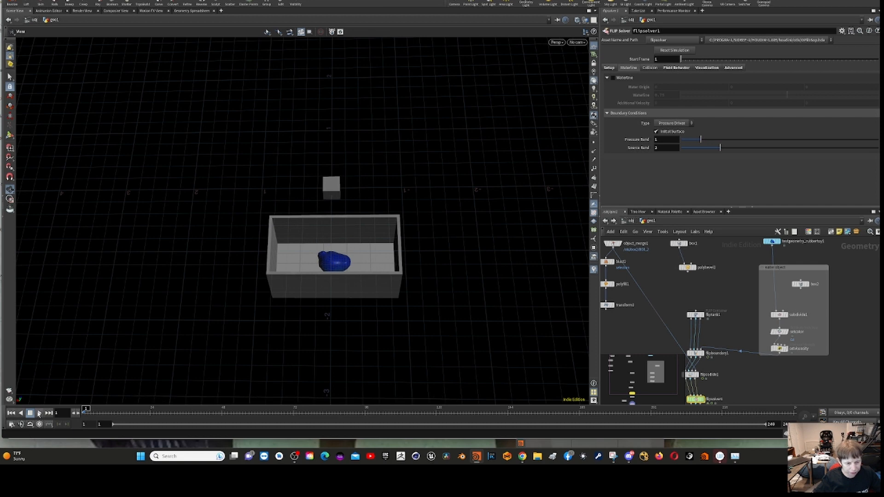
click(41, 414)
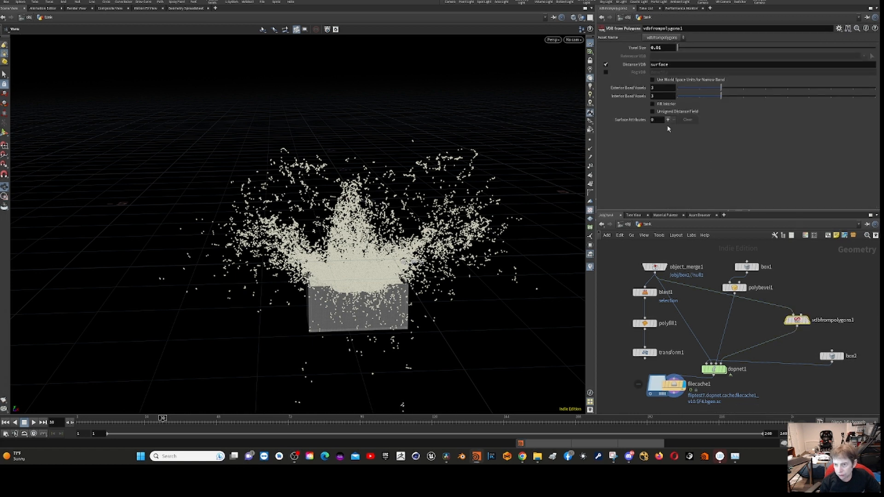
Step: Select vdbfrompolygons1 and inspect the tank's voxelised collision volume
click(794, 320)
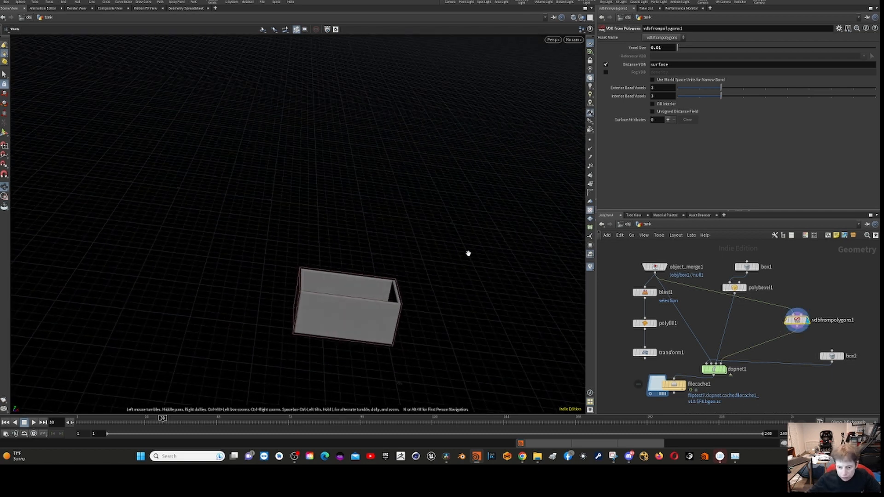
drag(467, 253, 579, 111)
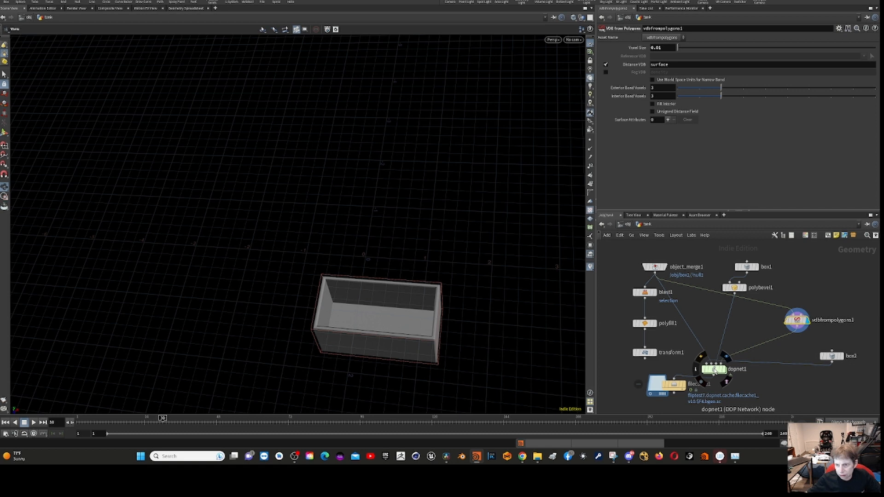
click(714, 368)
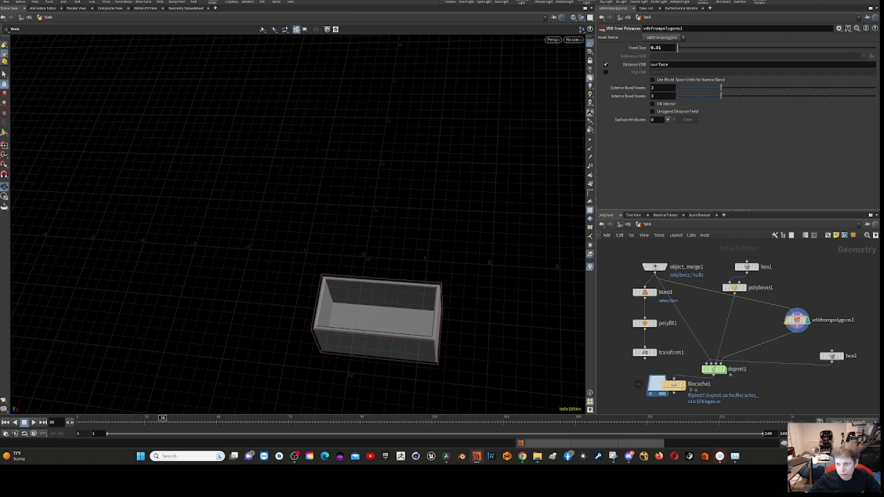
drag(680, 47, 688, 47)
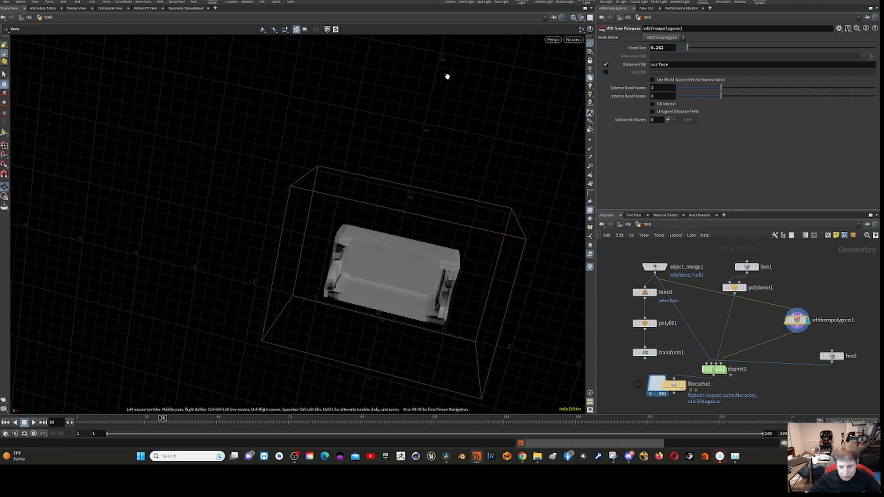
drag(447, 76, 450, 56)
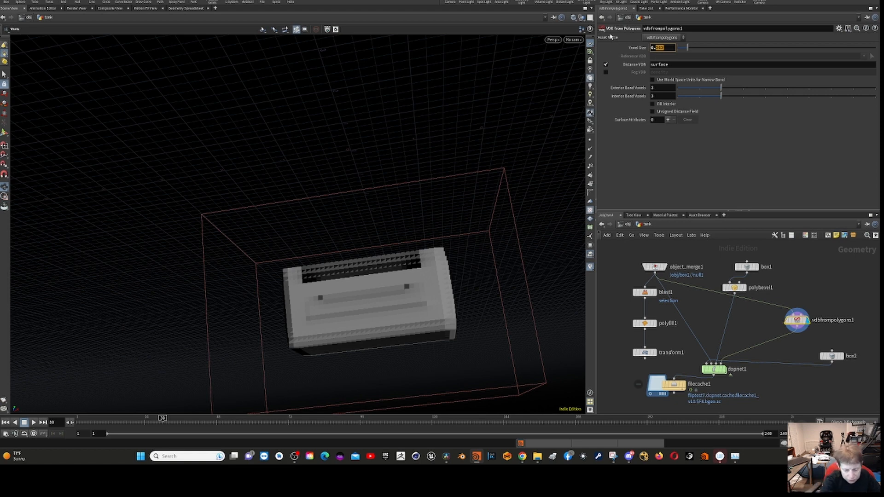
Step: Try Voxel Size 0.1, then settle back on 0.01 and look down into the open tank
text(0.1)
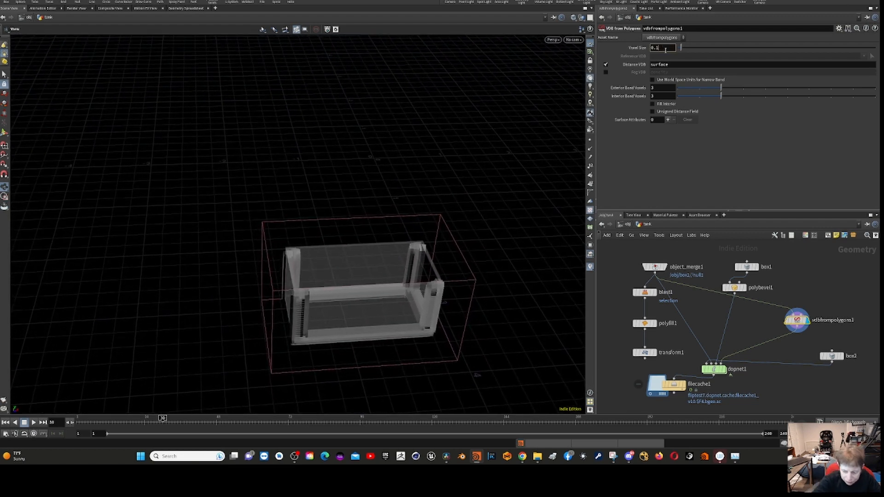
text(0.01)
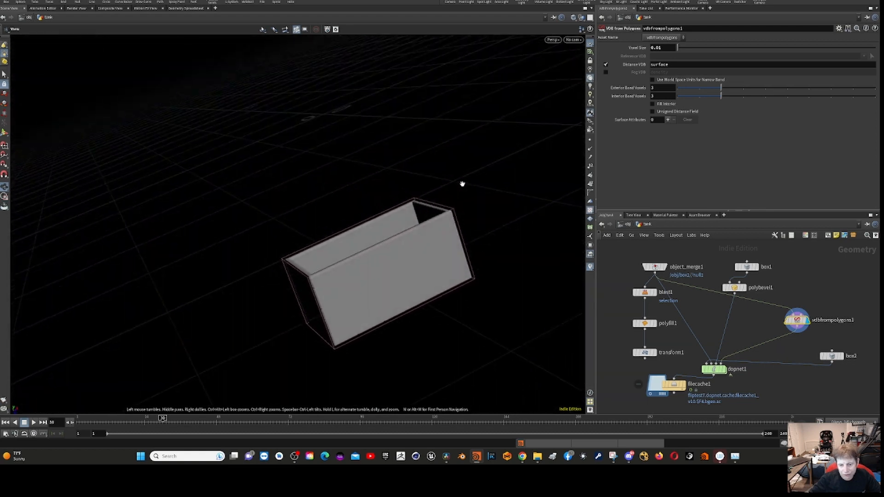
drag(462, 183, 561, 123)
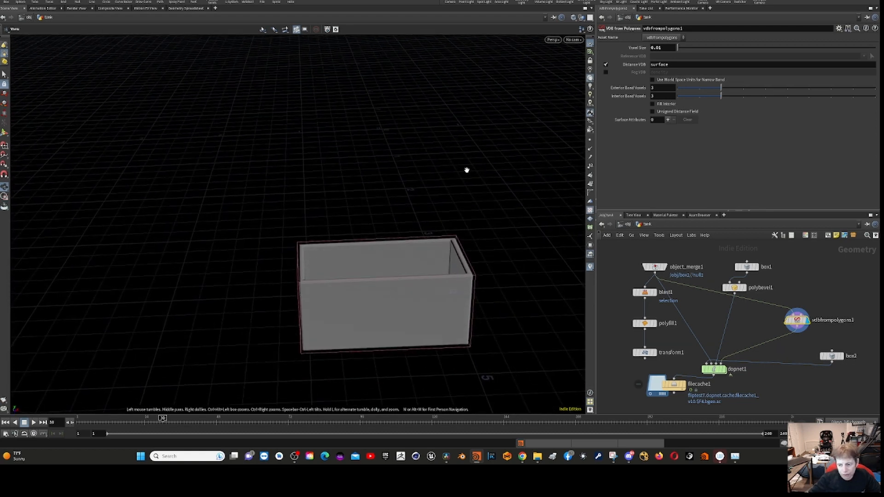
drag(466, 169, 455, 252)
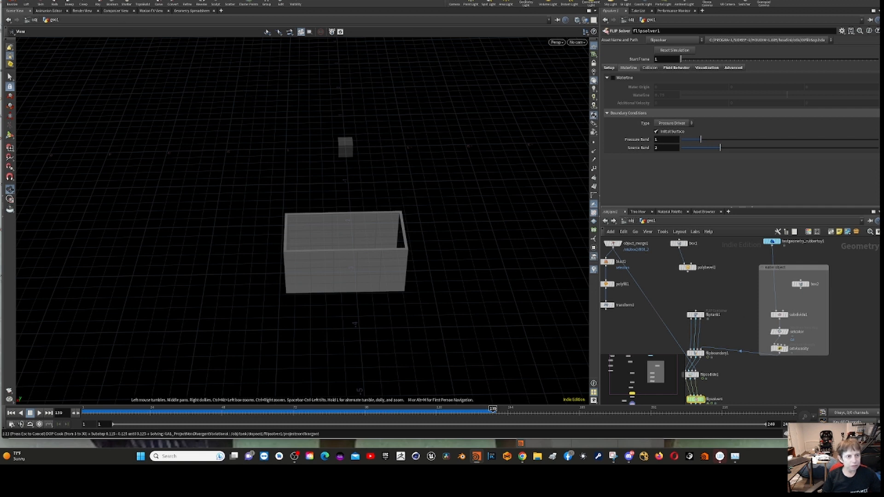
mouse_move(175, 116)
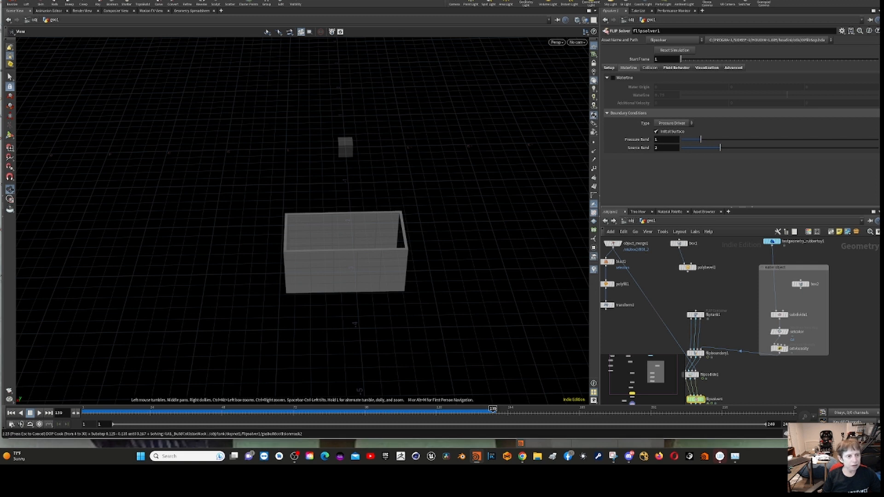
mouse_move(222, 147)
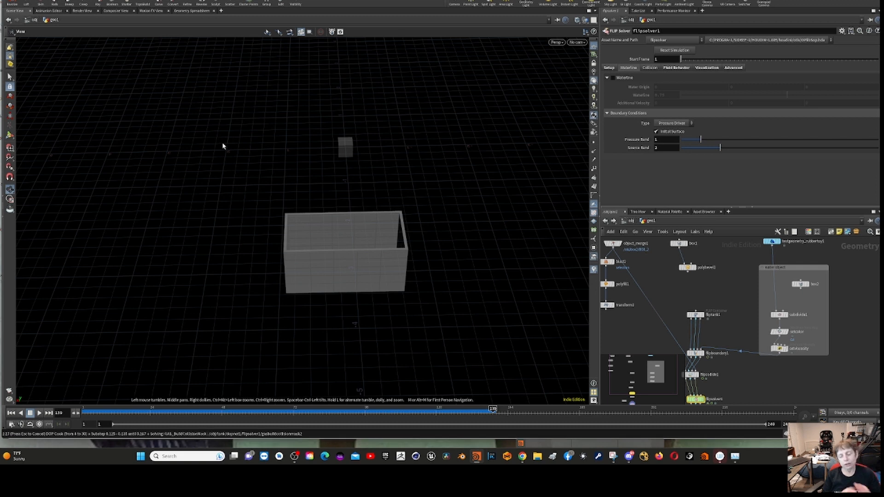